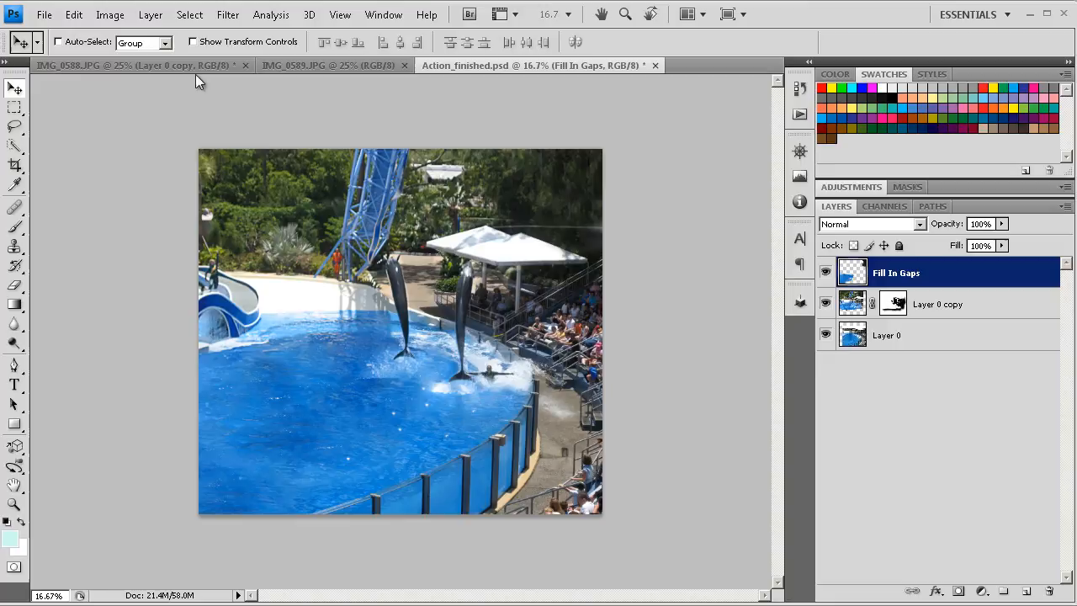
mouse_move(181, 74)
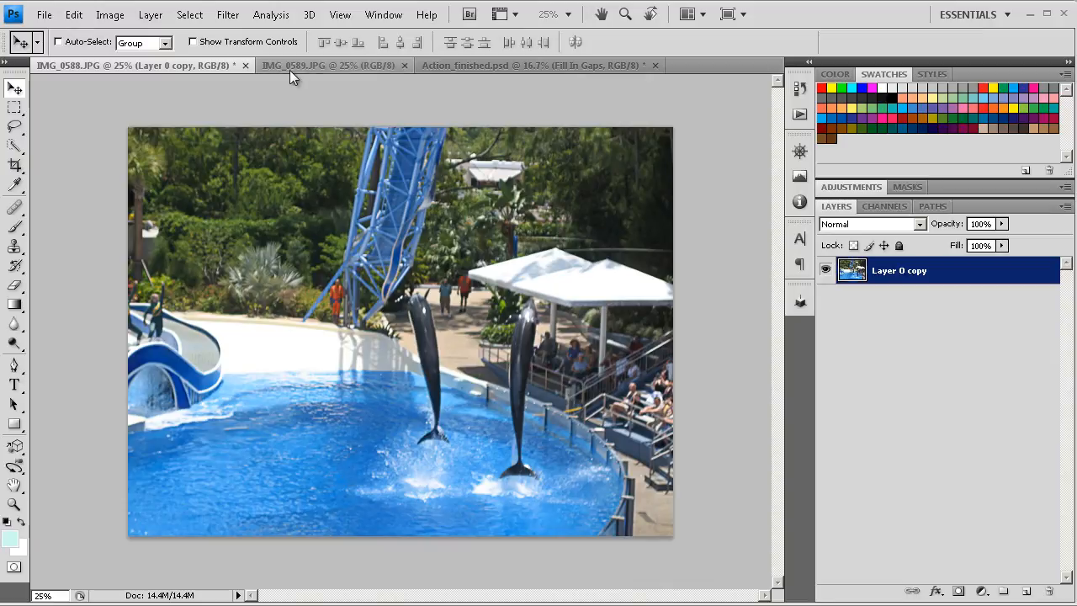
Step: Switch to the IMG_8589.JPG document showing the lone swimmer in the pool
left_click(328, 64)
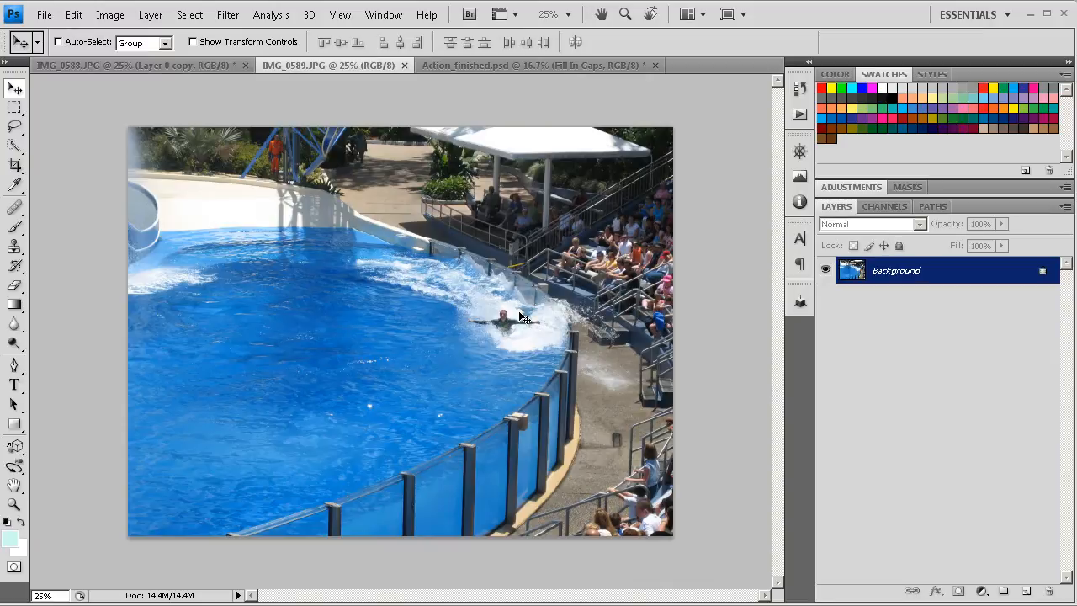
mouse_move(513, 334)
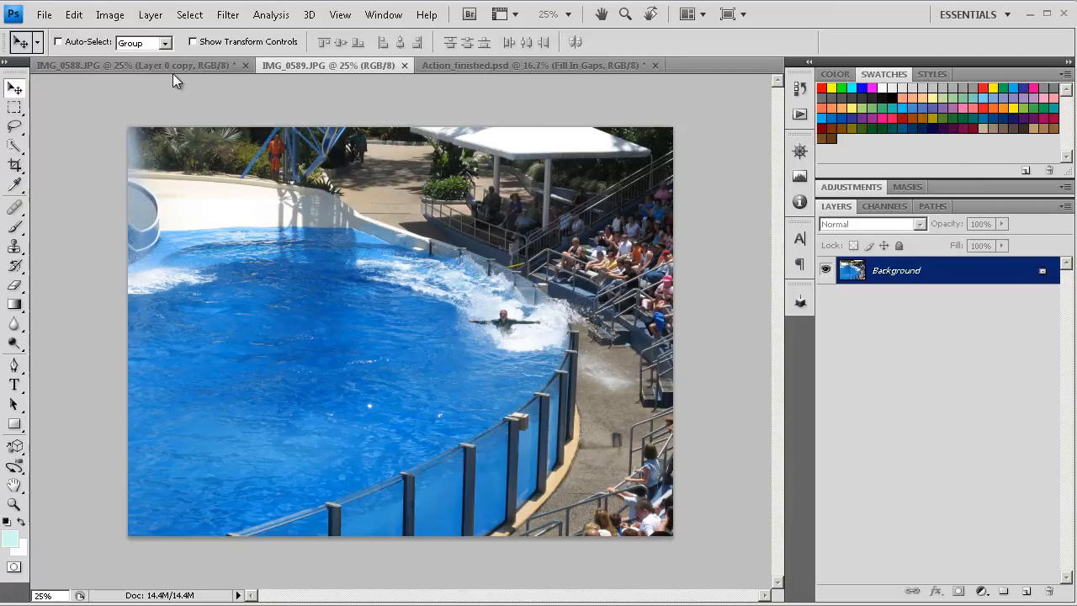
Step: Keep the swimmer photo frontmost before dragging it onto IMG_8588.JPG as Layer 1
left_click(328, 64)
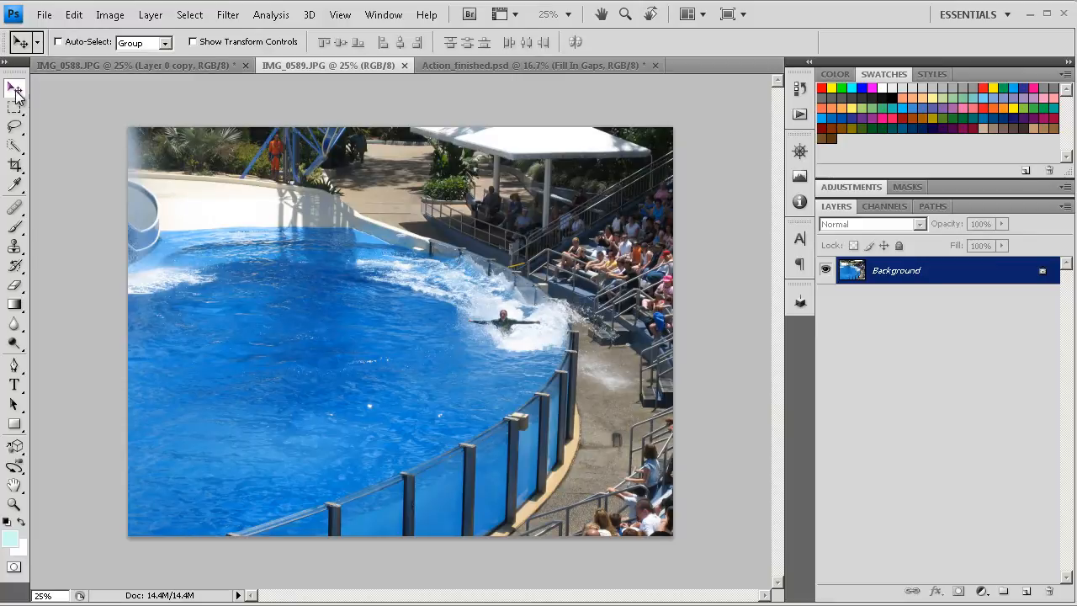
mouse_move(15, 87)
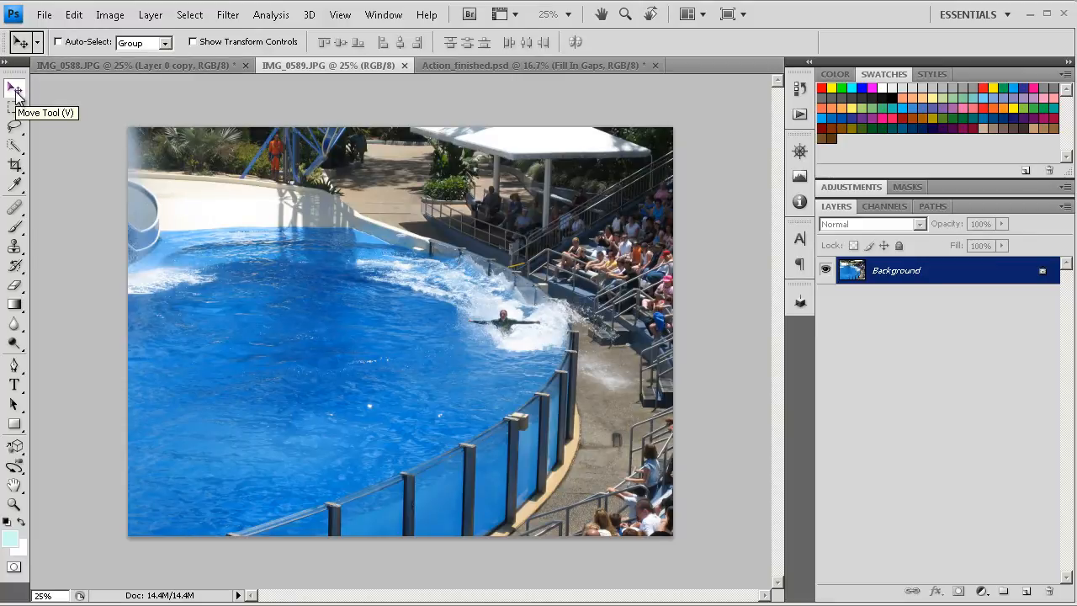
mouse_move(419, 327)
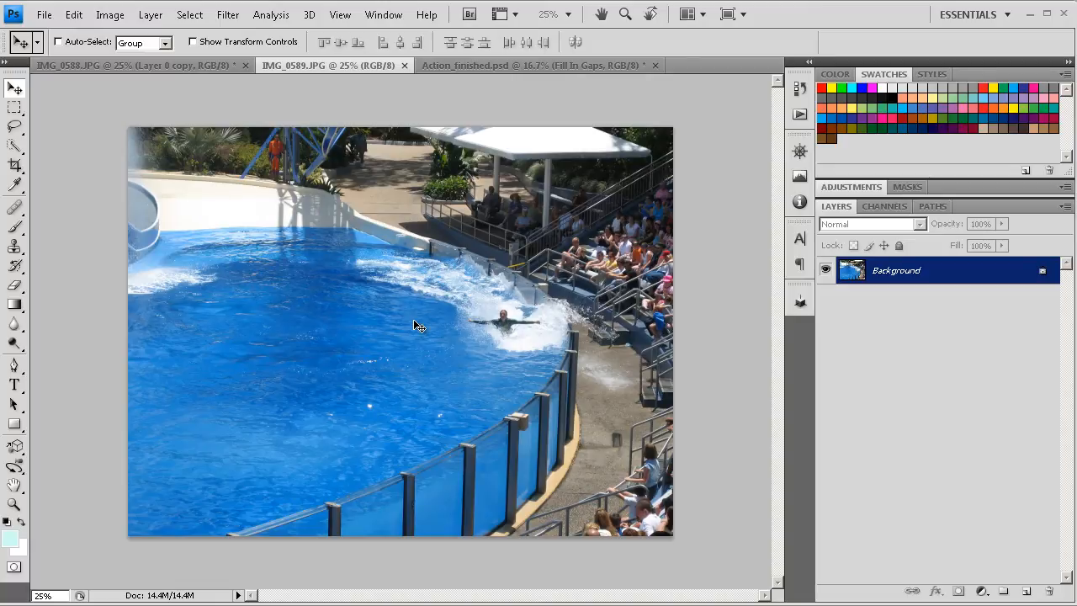
mouse_move(212, 132)
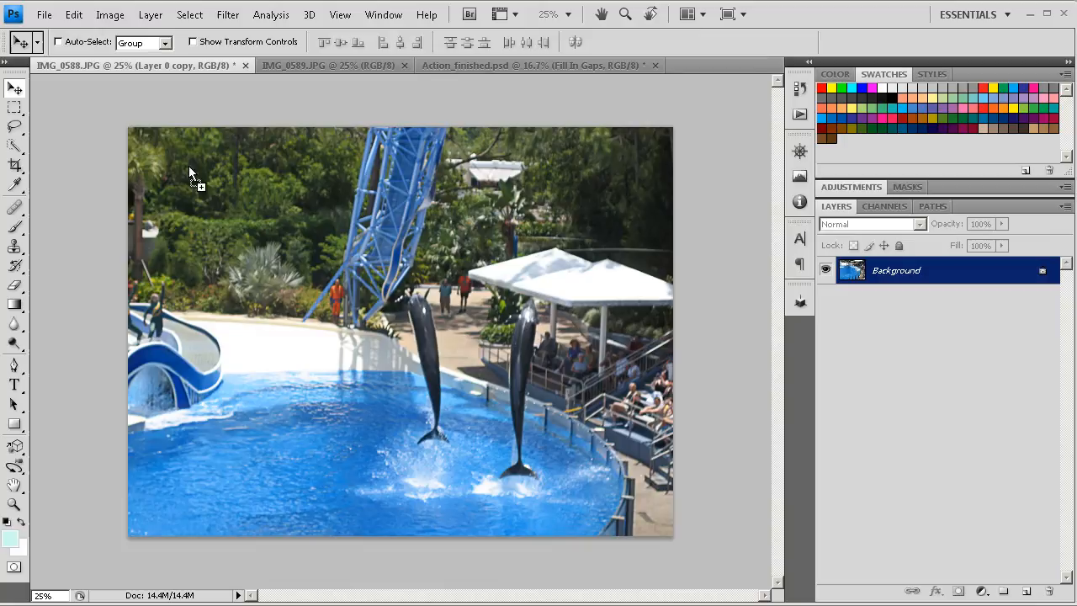
mouse_move(218, 220)
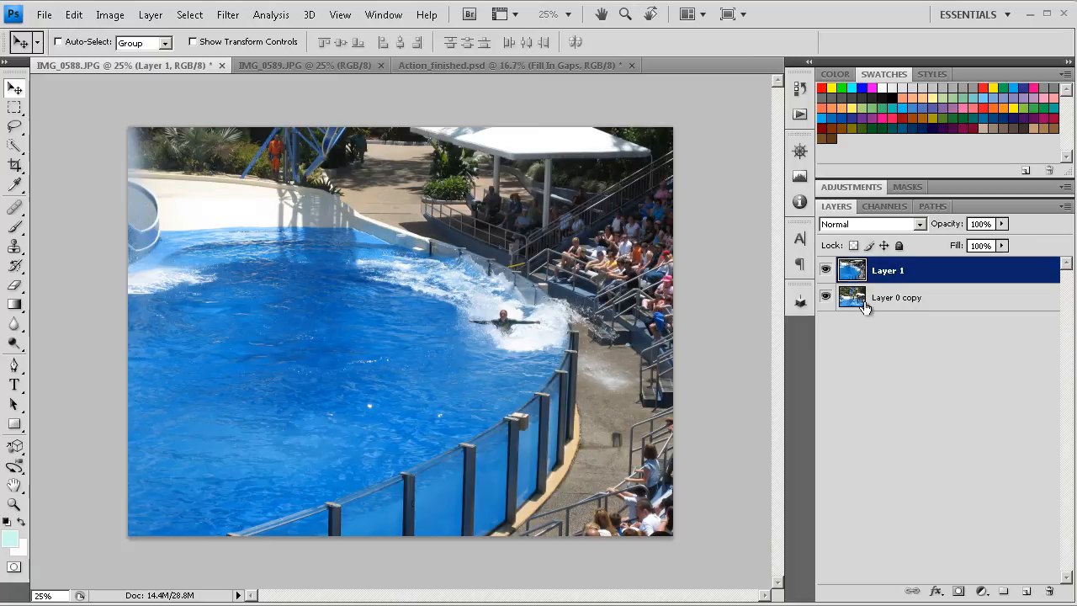
mouse_move(902, 305)
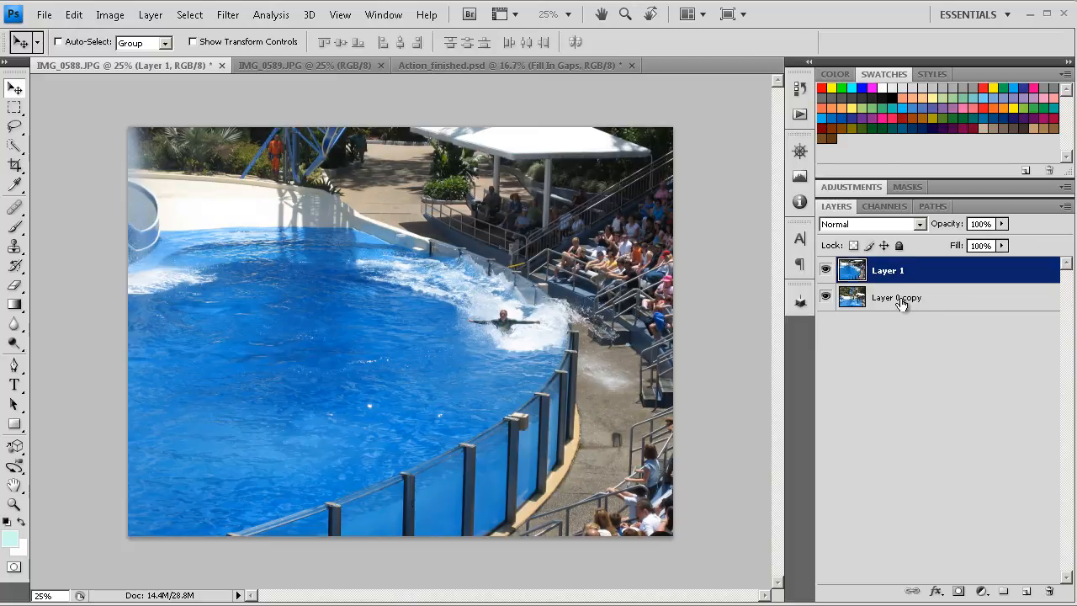
Step: Select the swimmer Layer 1 together with the dolphin layer in the Layers panel
right_click(898, 297)
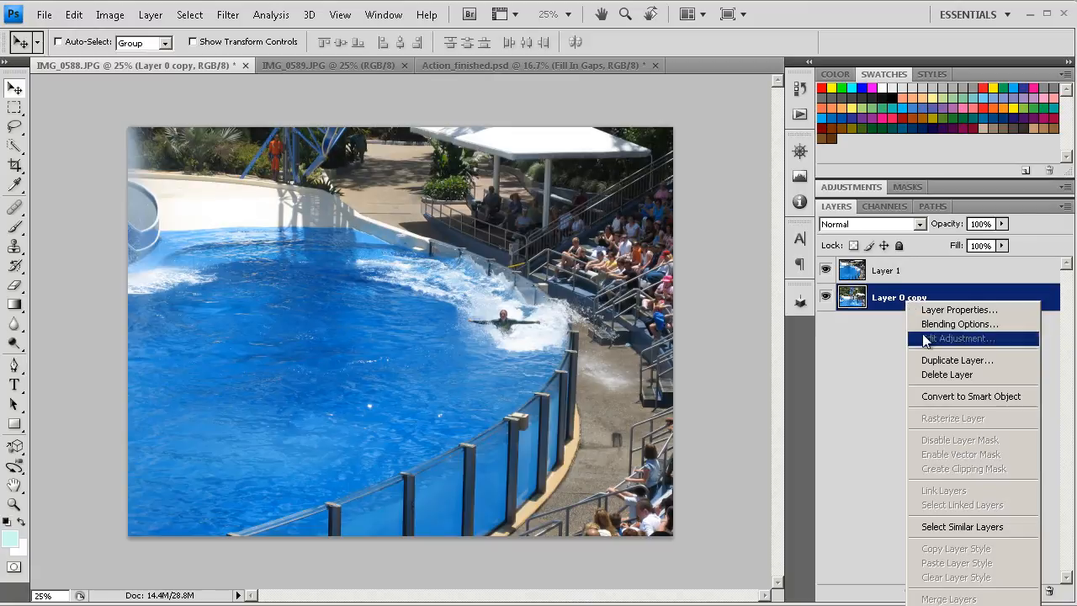
mouse_move(932, 397)
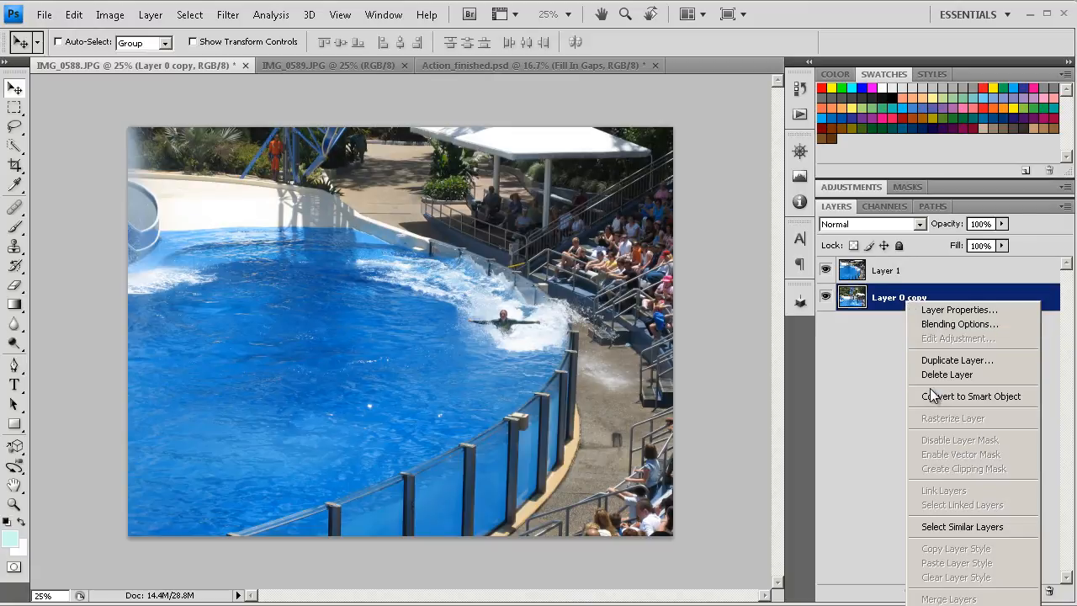
mouse_move(956, 455)
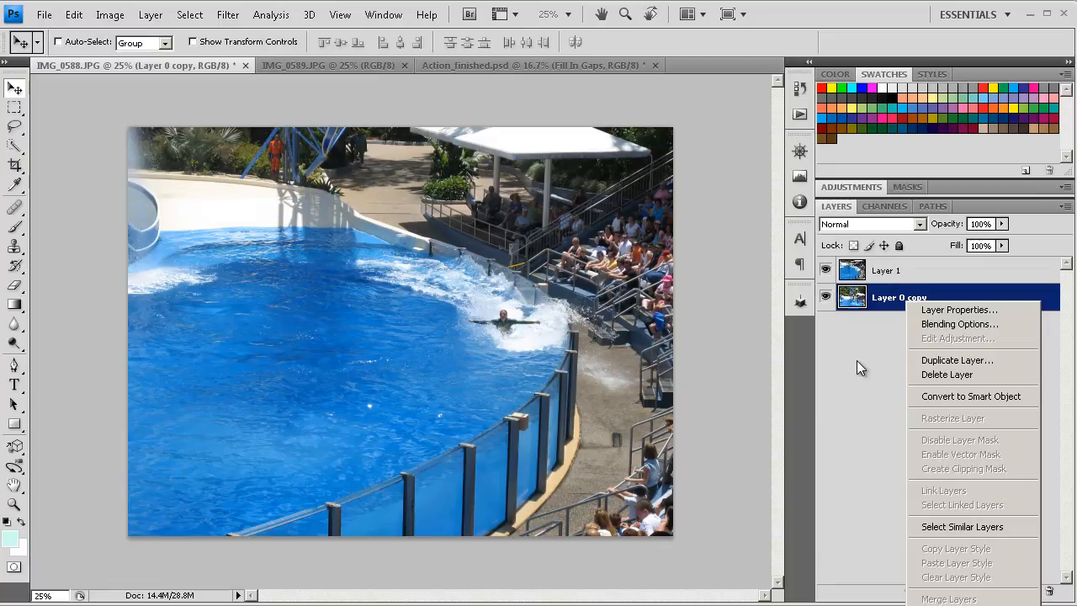
mouse_move(381, 316)
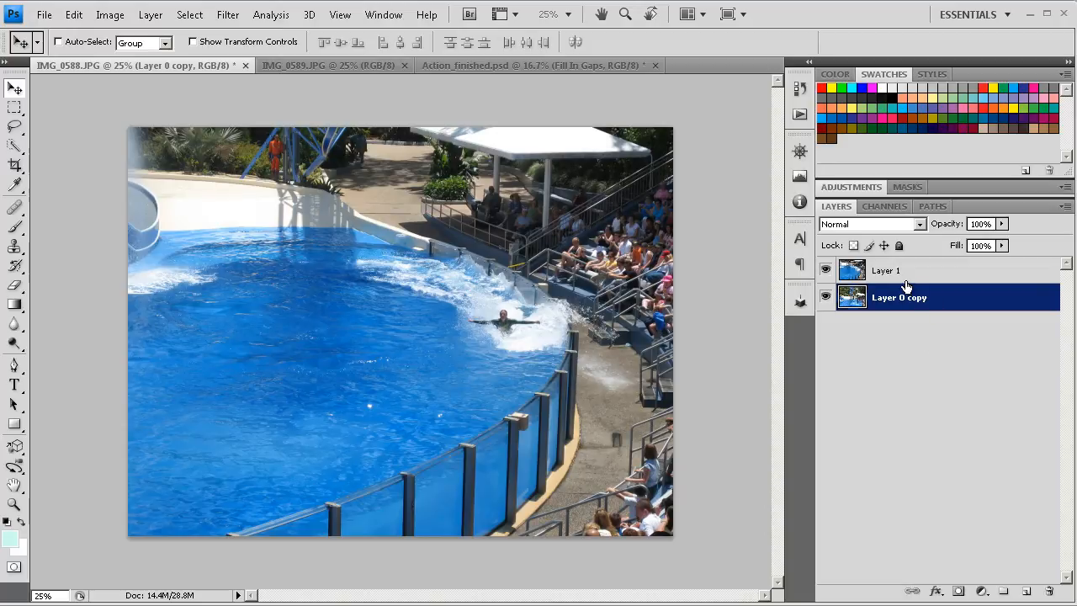
left_click(888, 269)
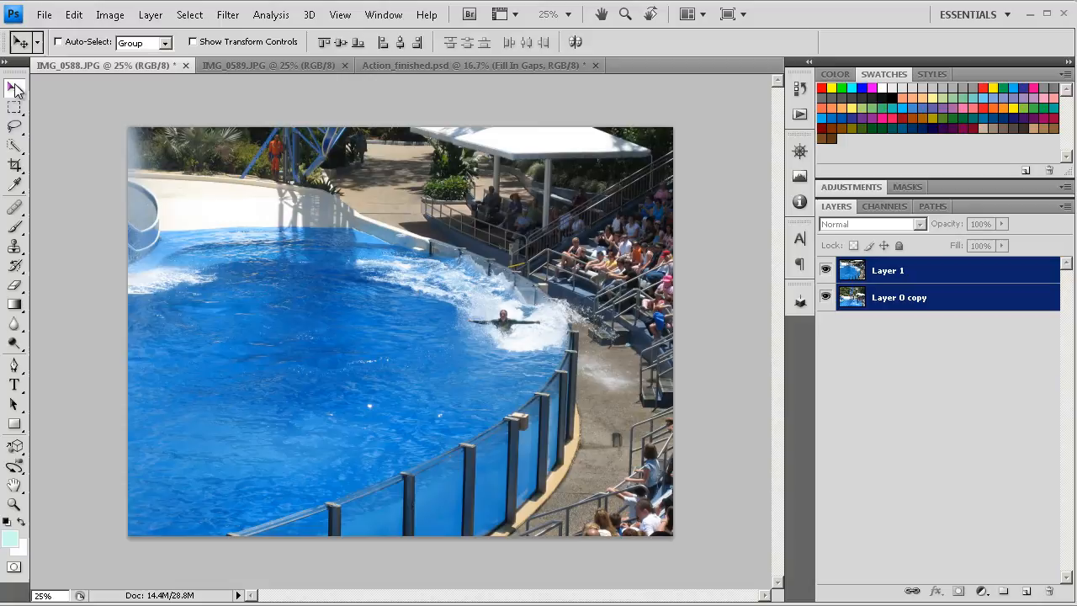
mouse_move(16, 87)
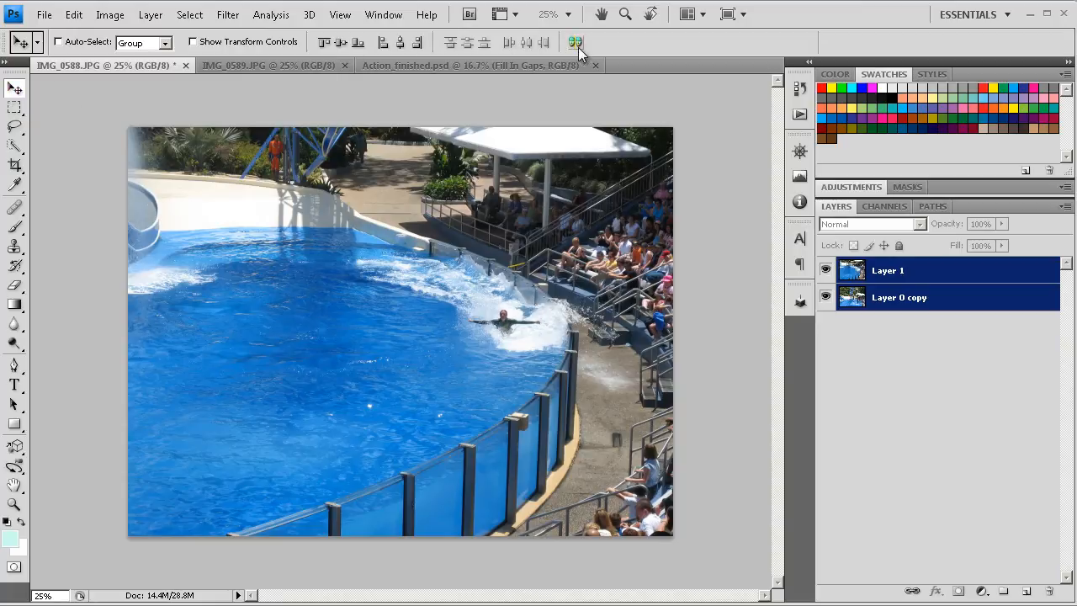
mouse_move(576, 42)
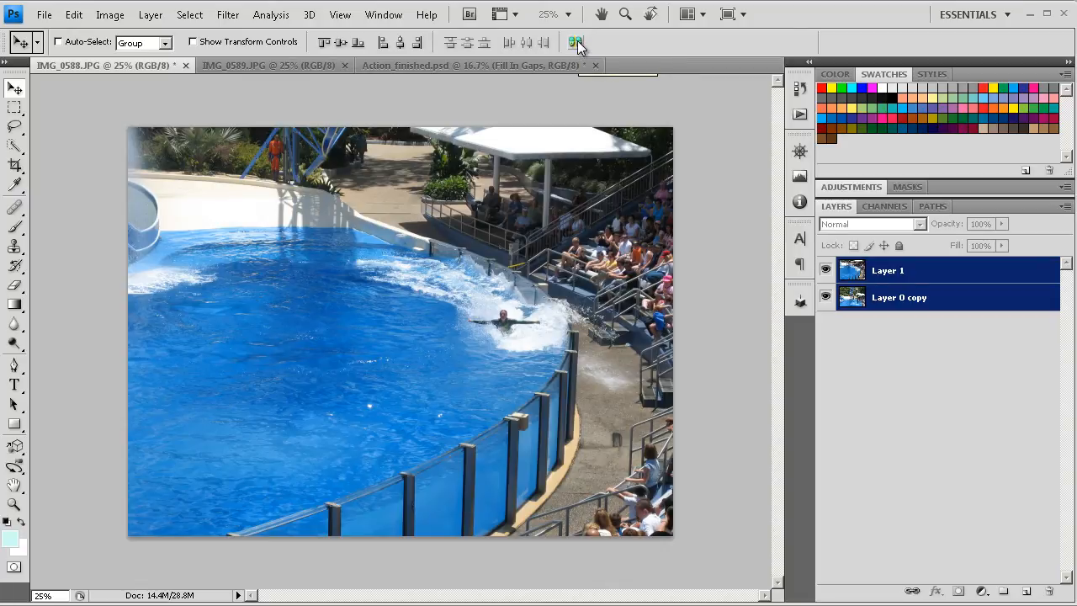
Step: Auto-Align the two layers with Auto projection so the pool edges match
left_click(575, 42)
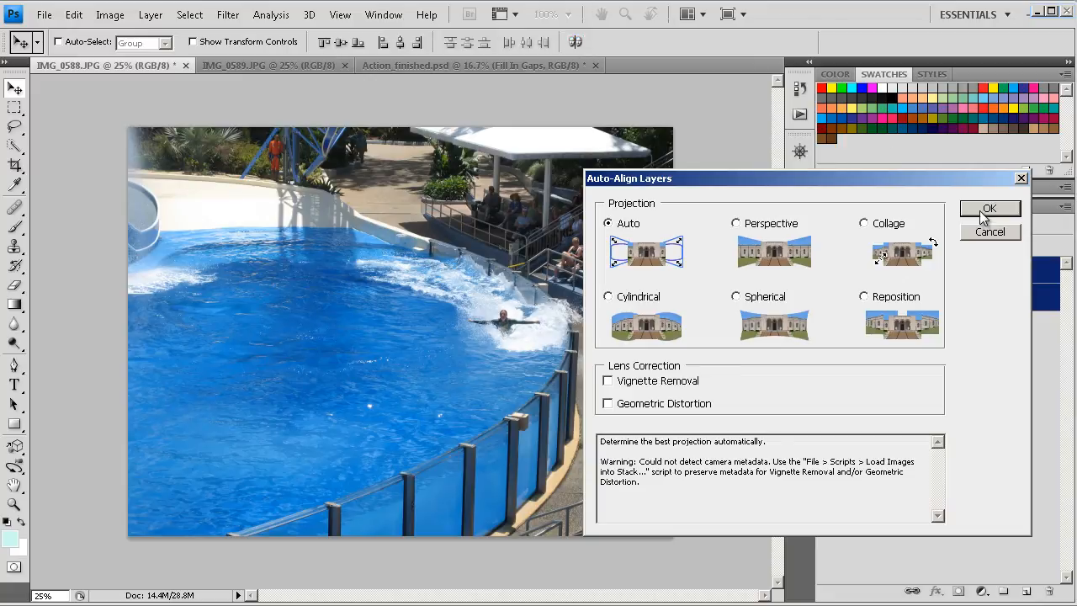
left_click(990, 209)
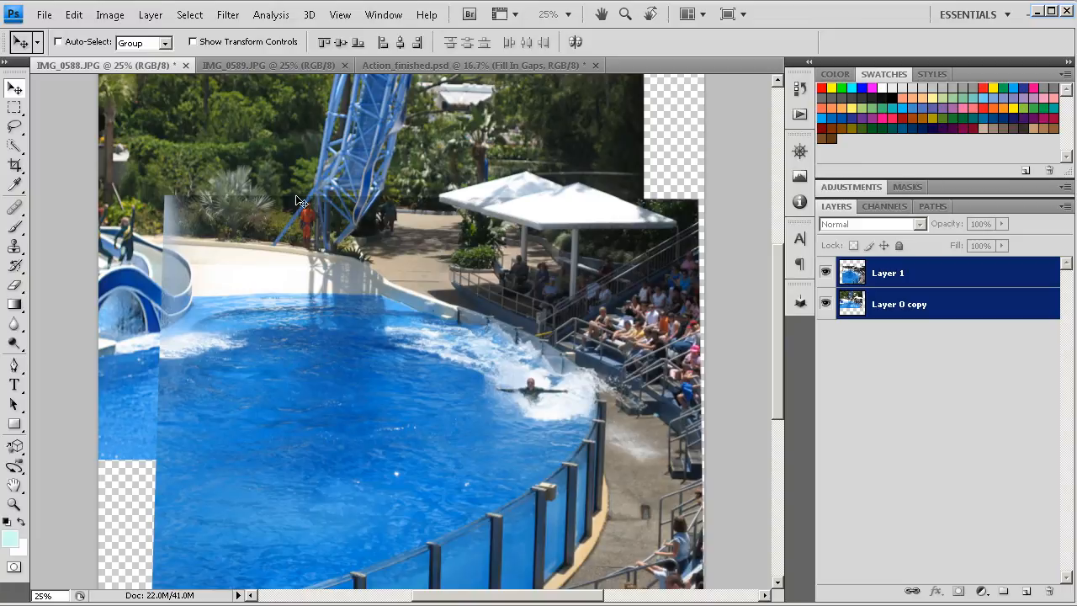
mouse_move(175, 204)
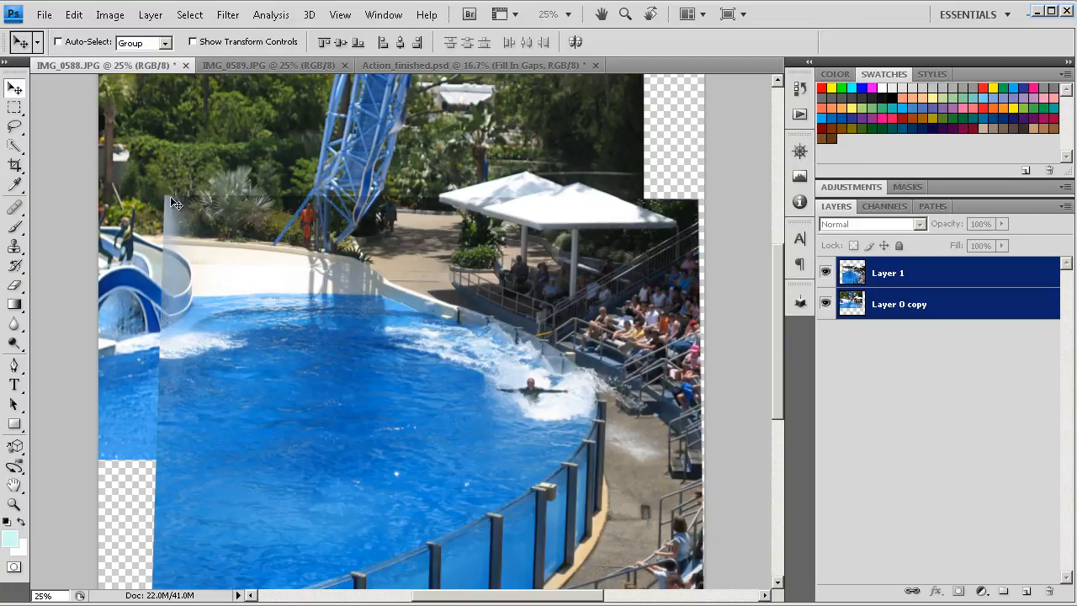
mouse_move(178, 414)
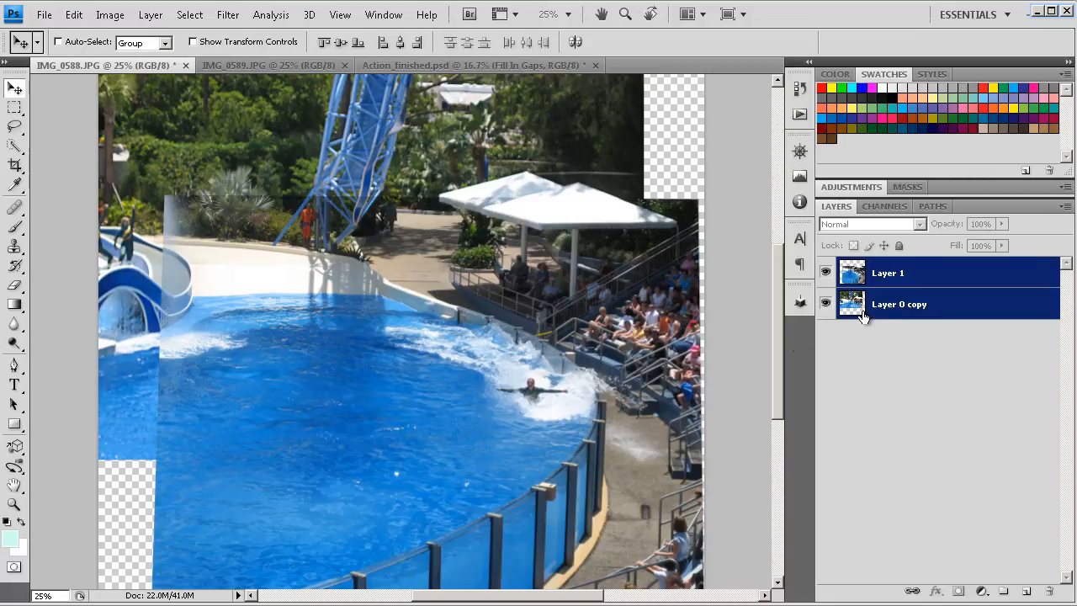
Step: Mask Layer 1 to reveal both jumping dolphins and the right dolphin's splash
left_click(888, 273)
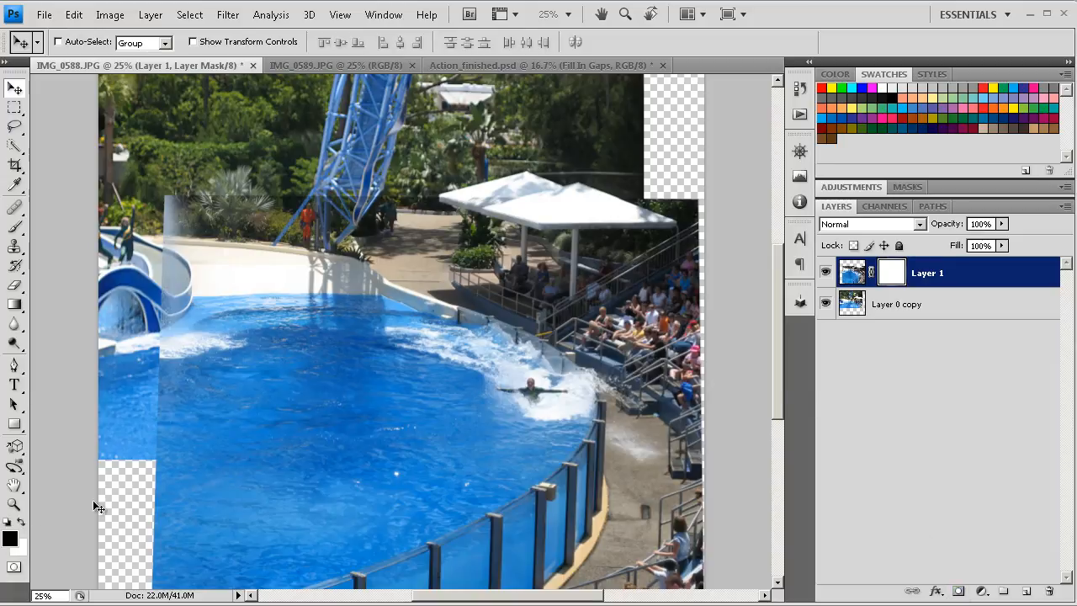
mouse_move(30, 558)
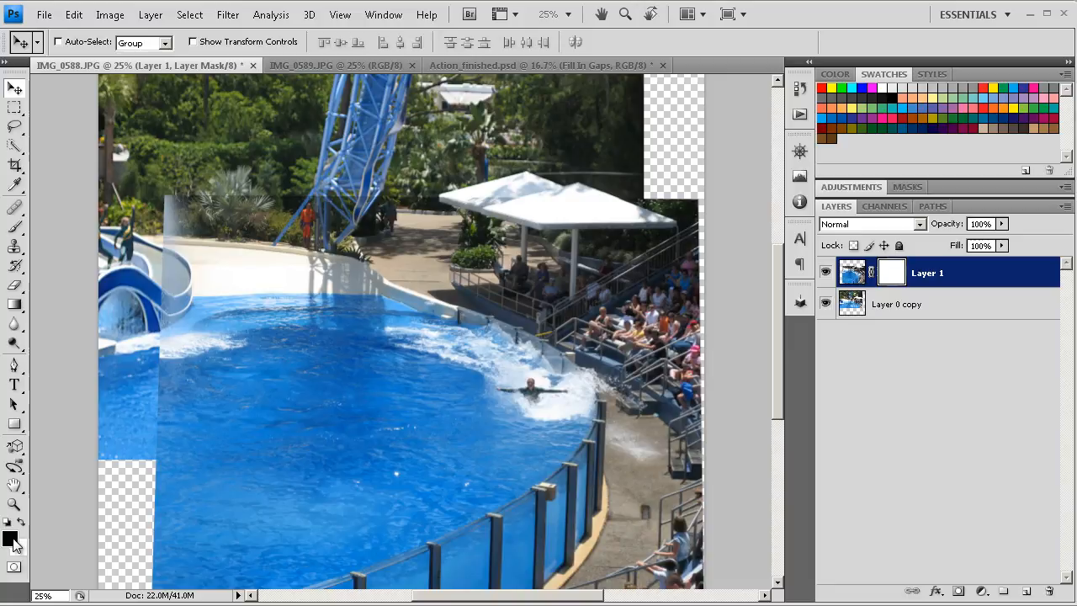
mouse_move(13, 542)
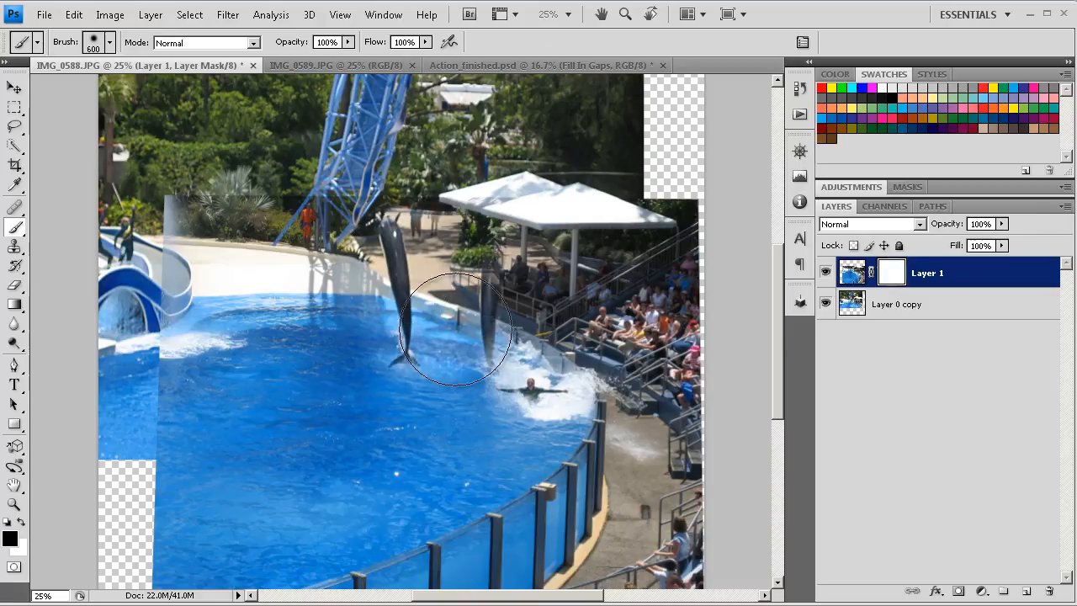
left_click_drag(455, 329, 479, 345)
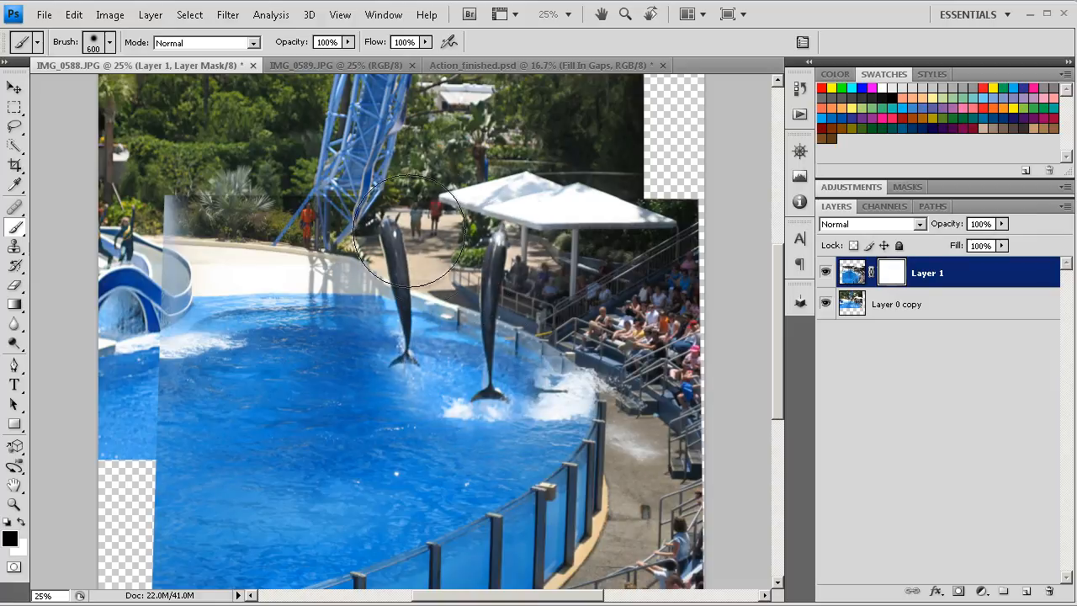
left_click_drag(413, 227, 215, 215)
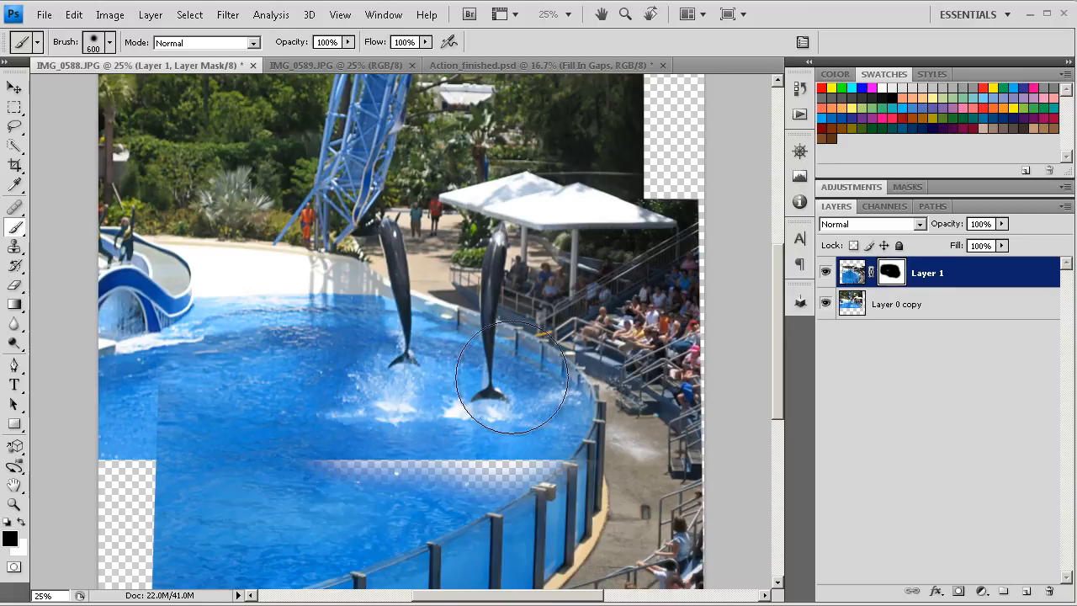
Step: Paint the mask to blend the right splash and the lighter water band into the pool
left_click_drag(514, 377, 485, 451)
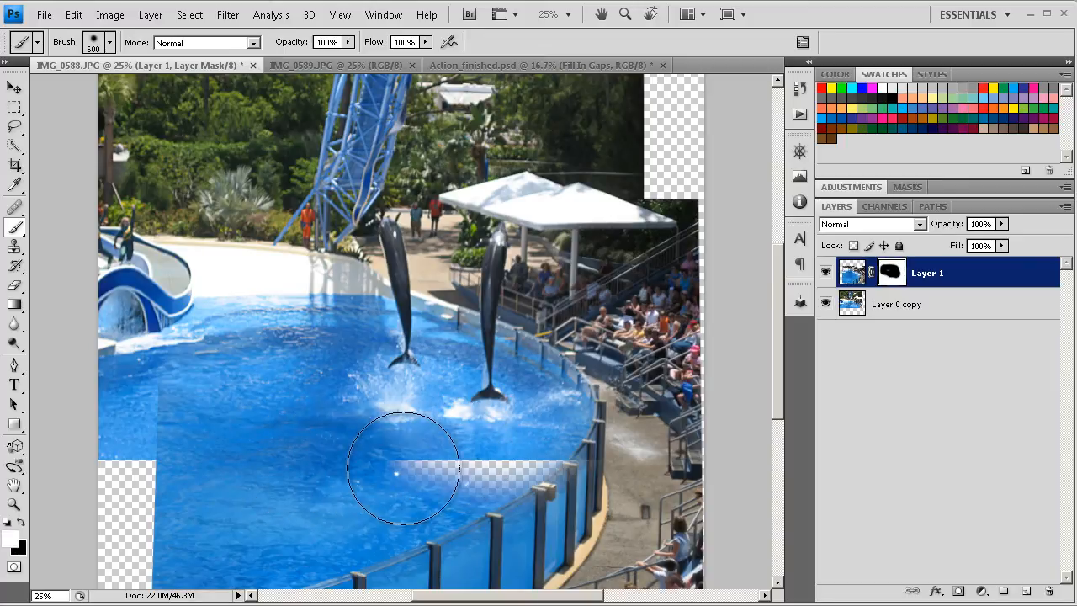
left_click_drag(403, 468, 572, 463)
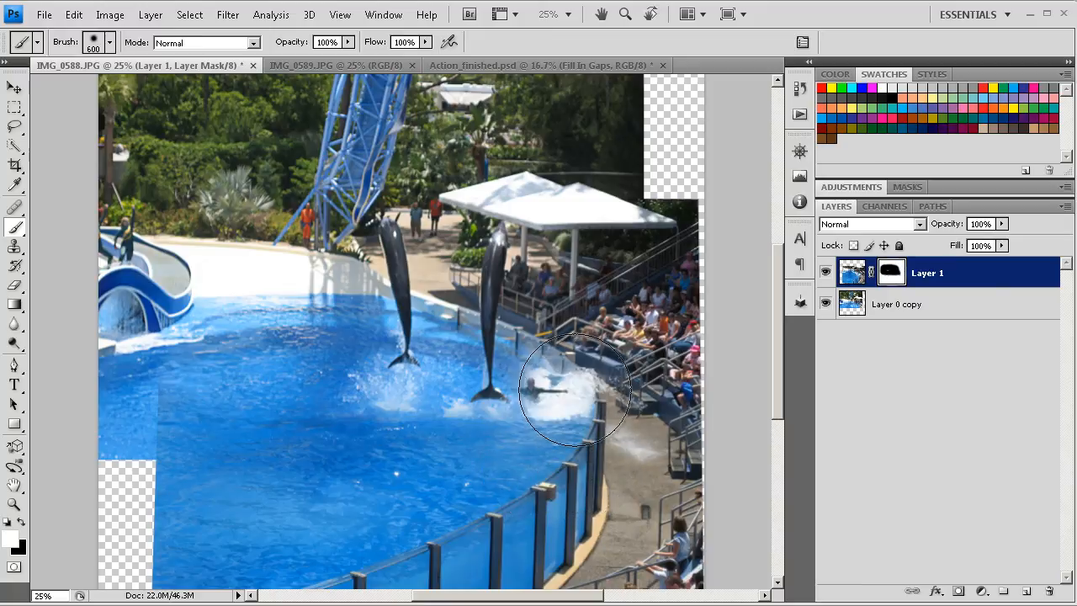
mouse_move(566, 387)
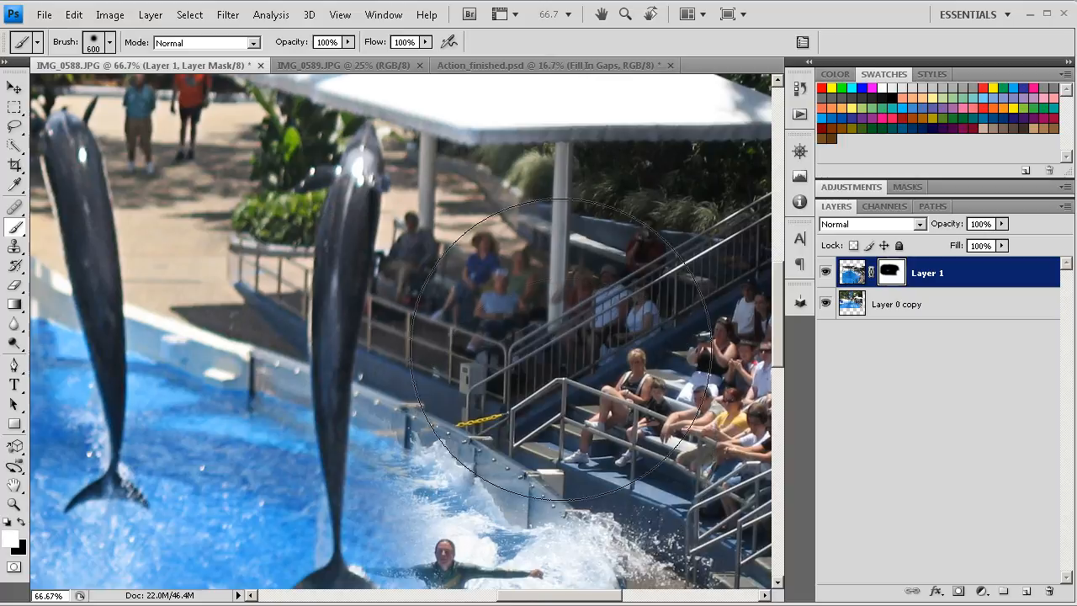
mouse_move(552, 412)
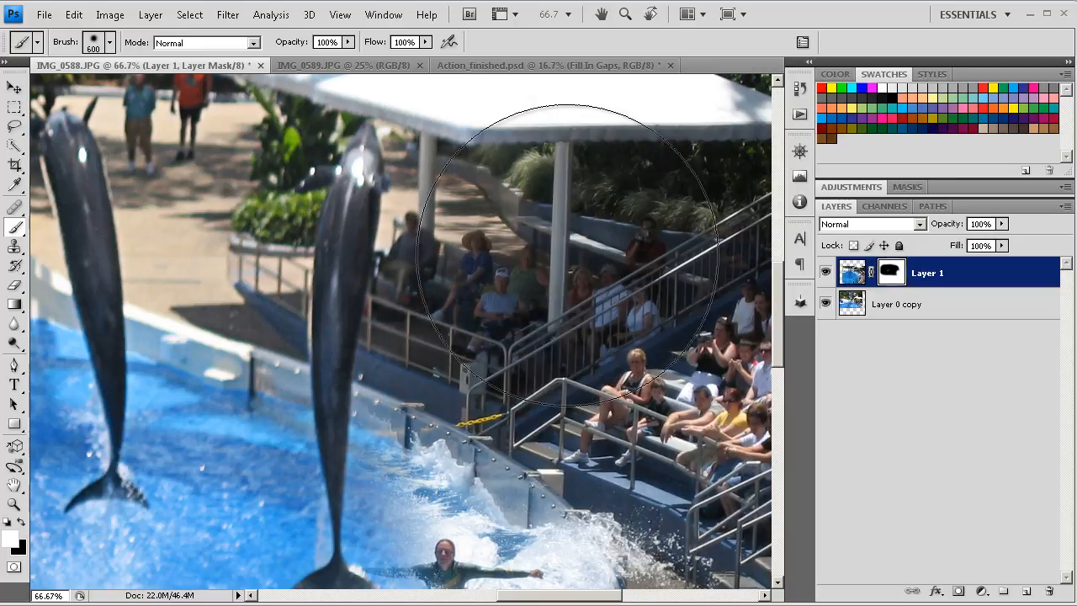
mouse_move(778, 320)
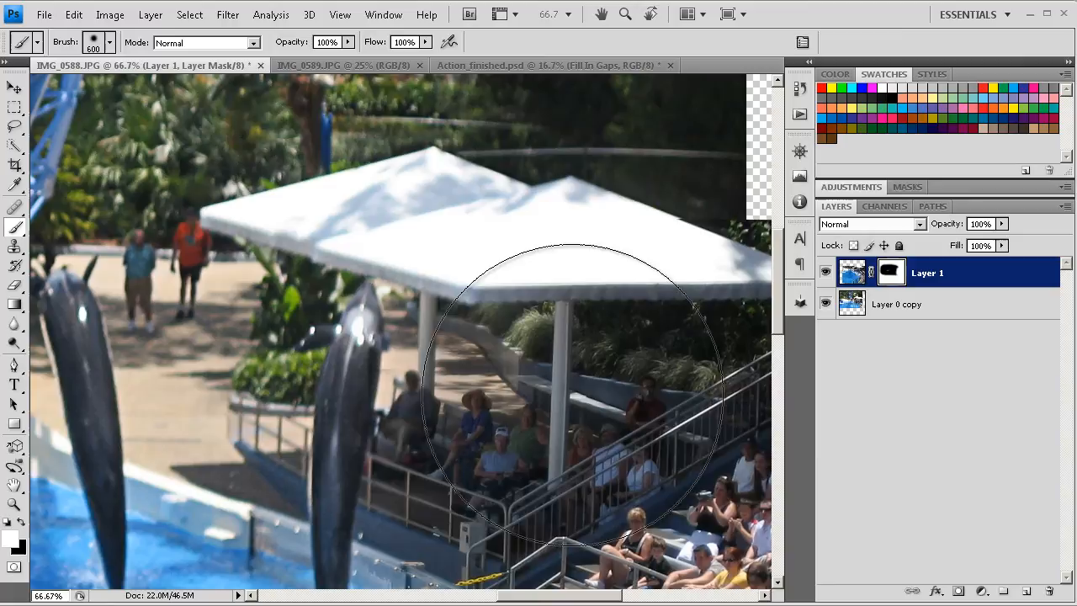
mouse_move(631, 370)
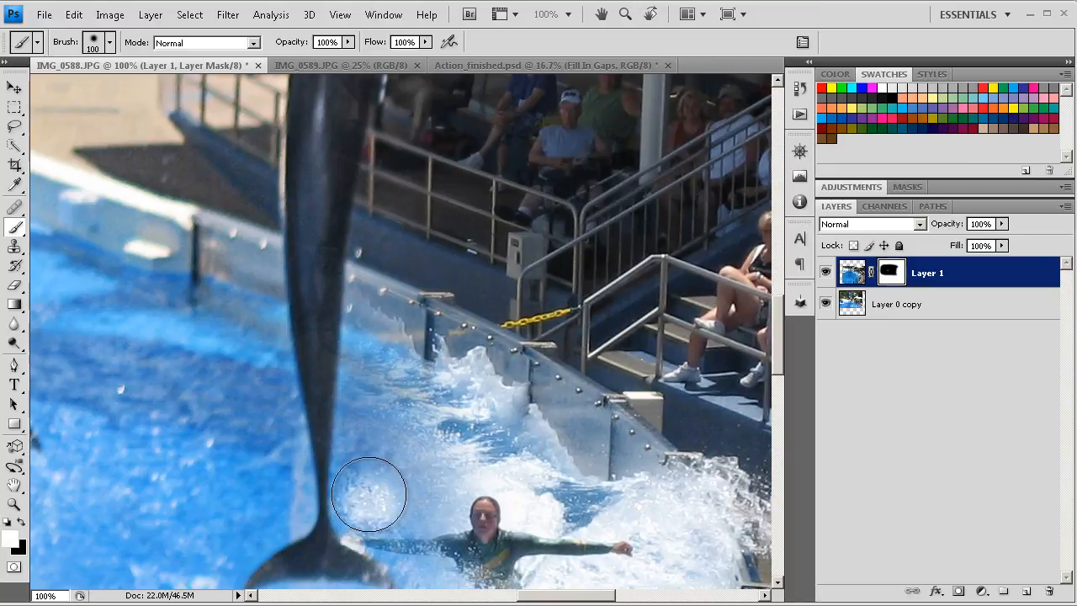
Step: Blend the water between the right dolphin's tail and the swimmer on the mask up close
left_click_drag(369, 495, 381, 336)
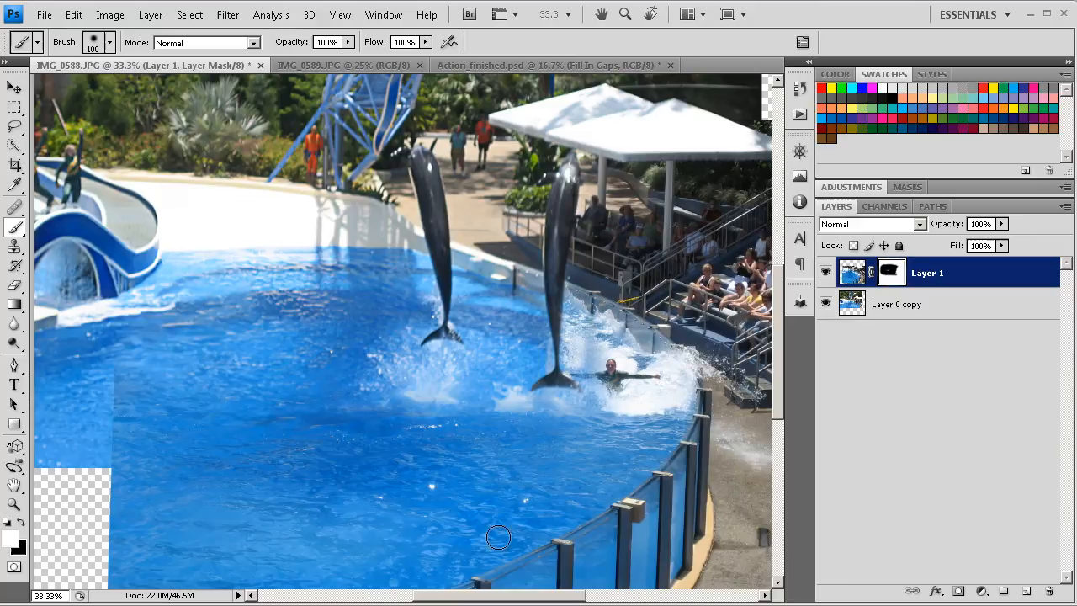
mouse_move(115, 385)
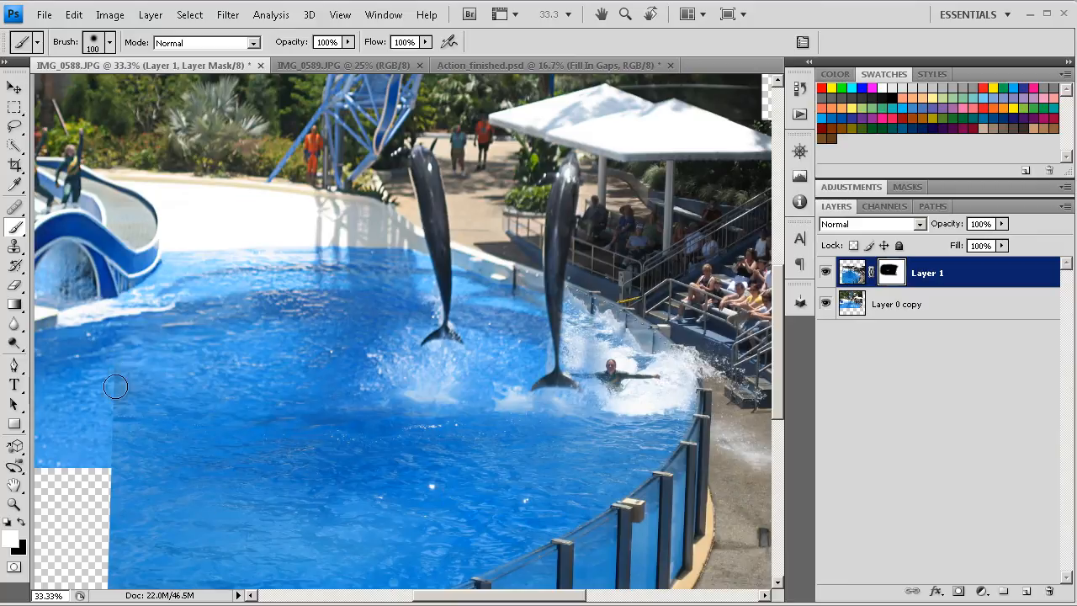
mouse_move(108, 394)
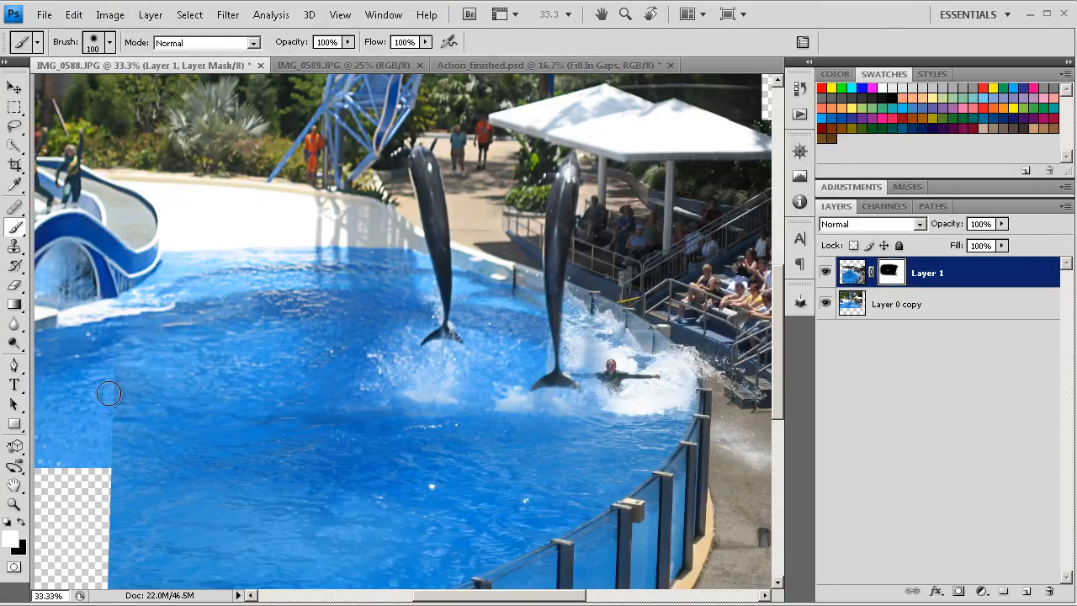
mouse_move(866, 470)
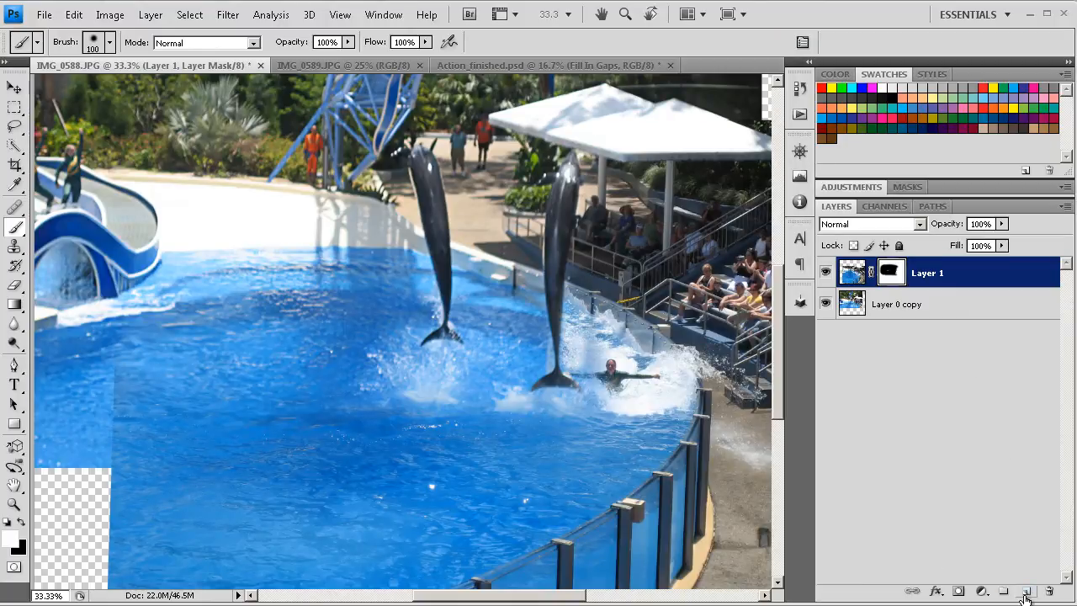
Step: On a new empty layer, heal the left pool-water seam with the Healing Brush sampling all layers
left_click(1026, 592)
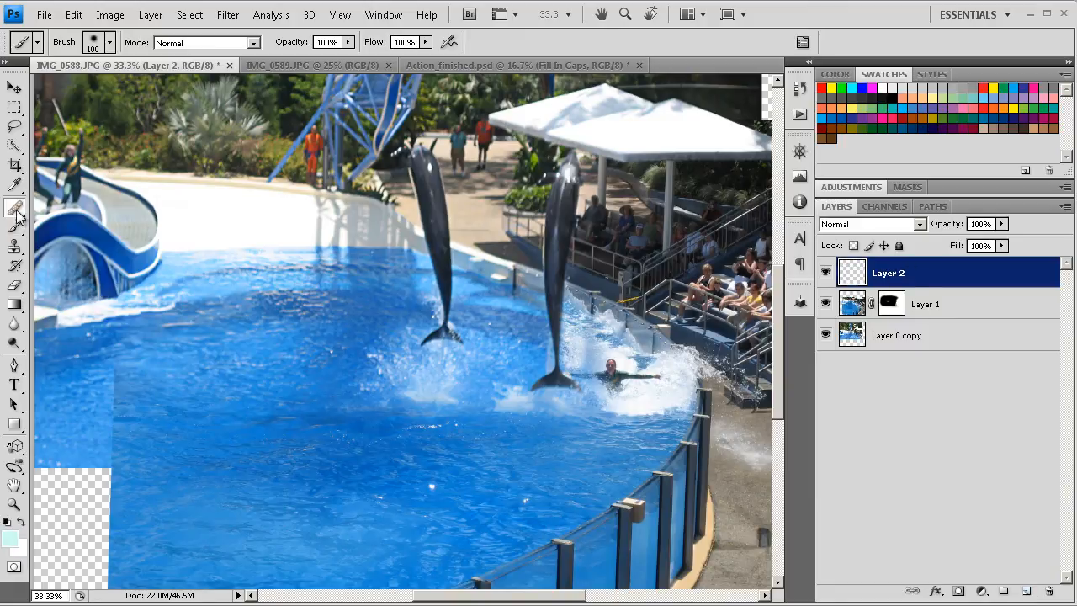
left_click(15, 209)
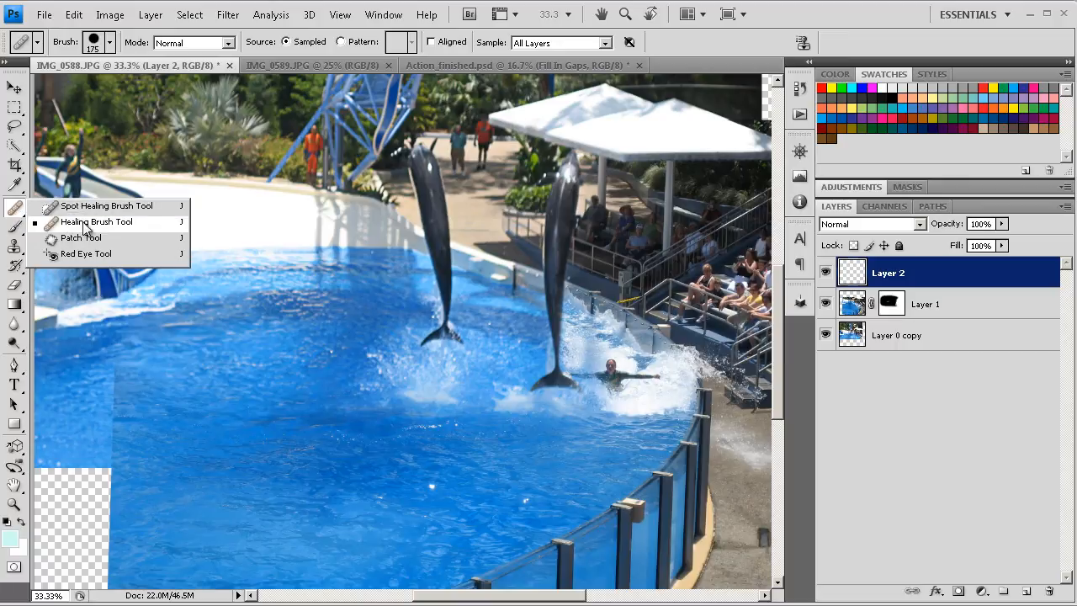
left_click(95, 223)
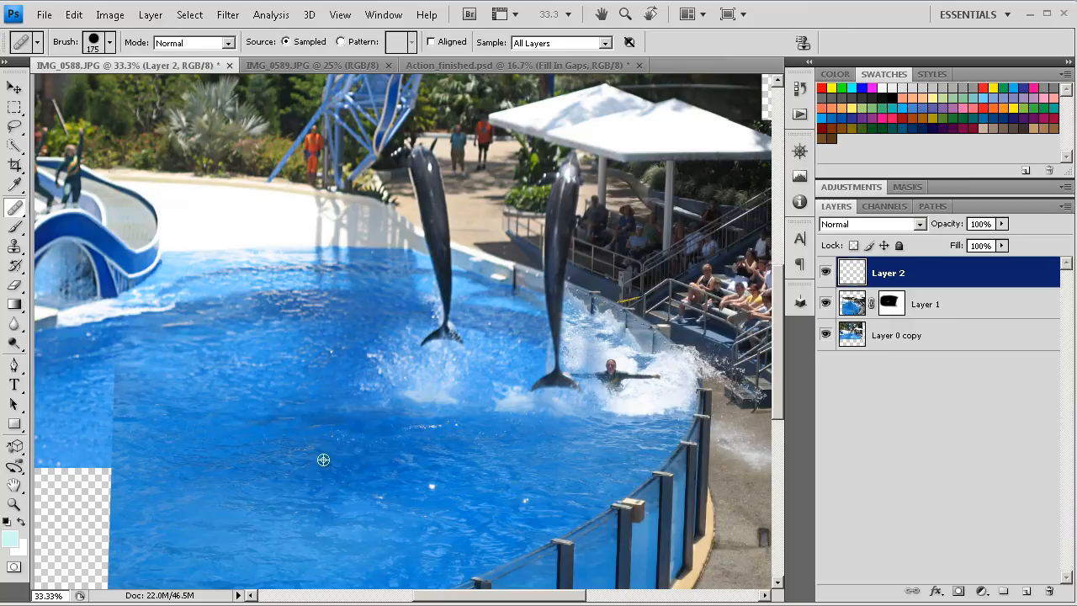
mouse_move(269, 380)
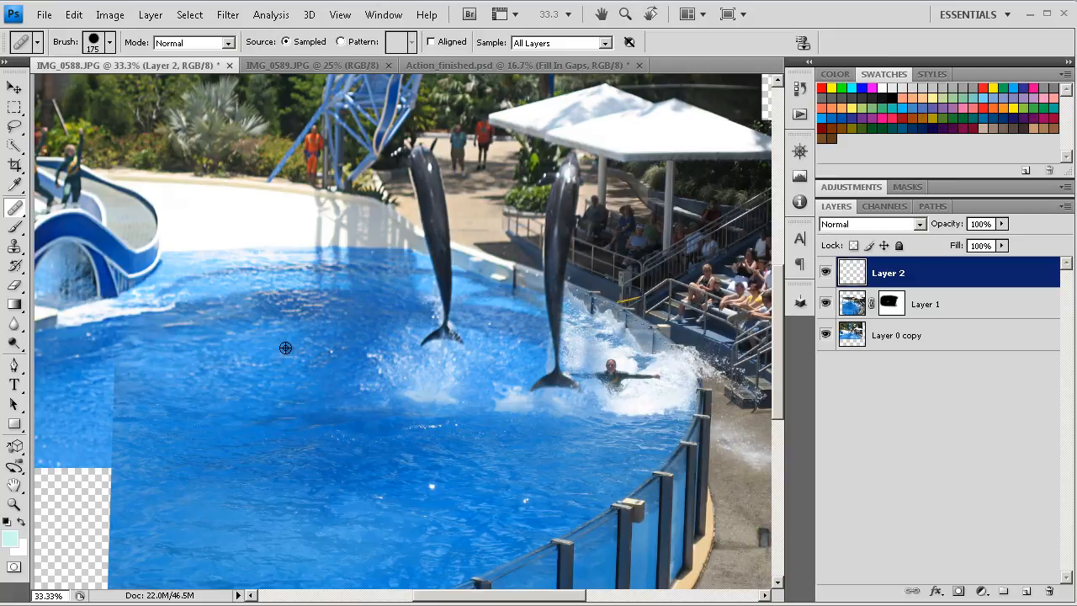
mouse_move(117, 353)
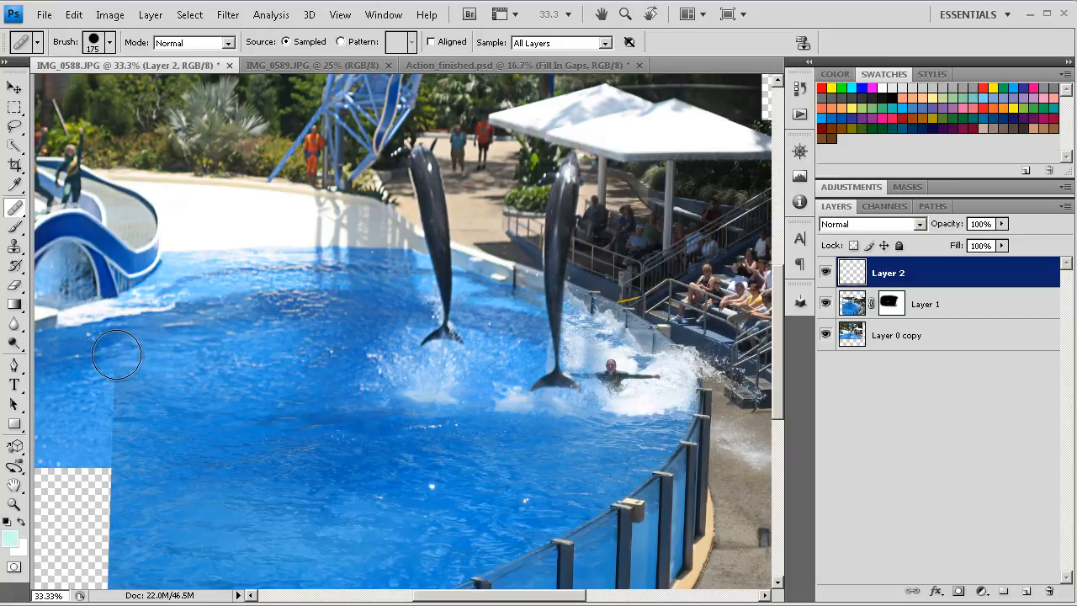
left_click_drag(117, 353, 110, 463)
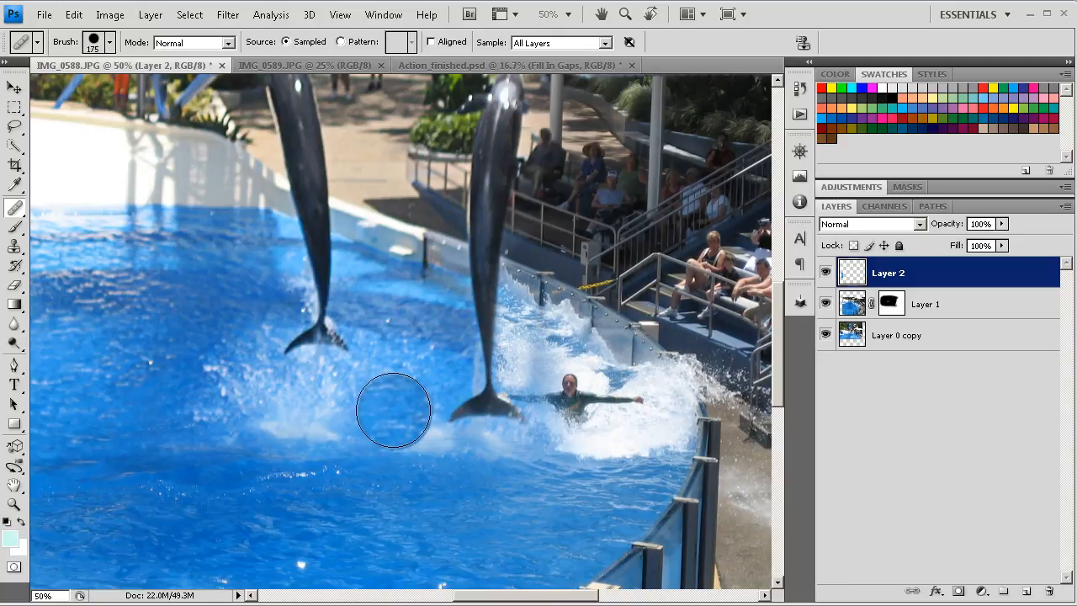
mouse_move(370, 491)
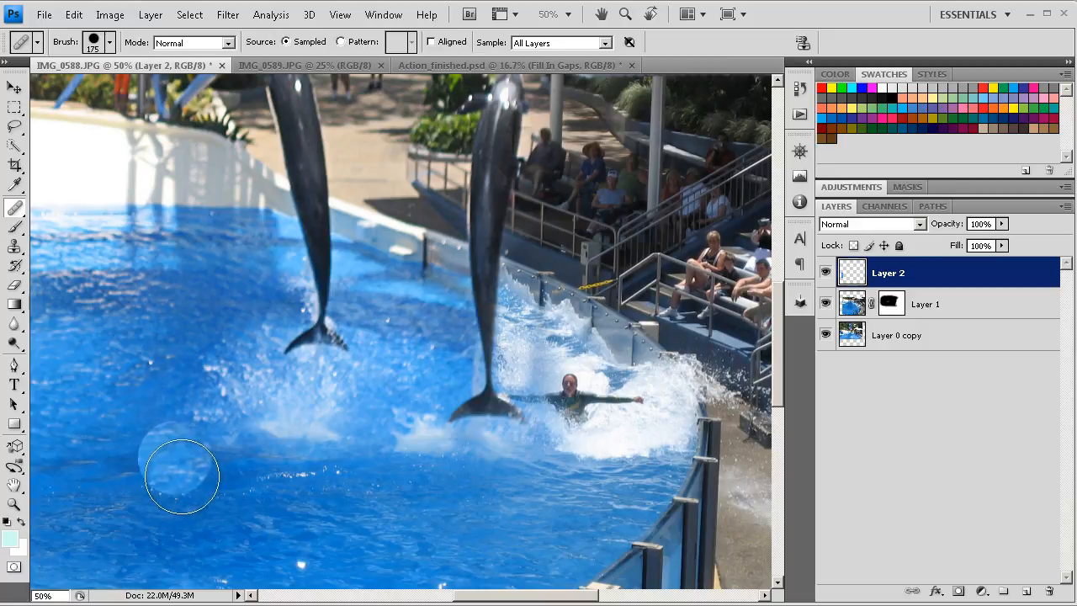
mouse_move(476, 526)
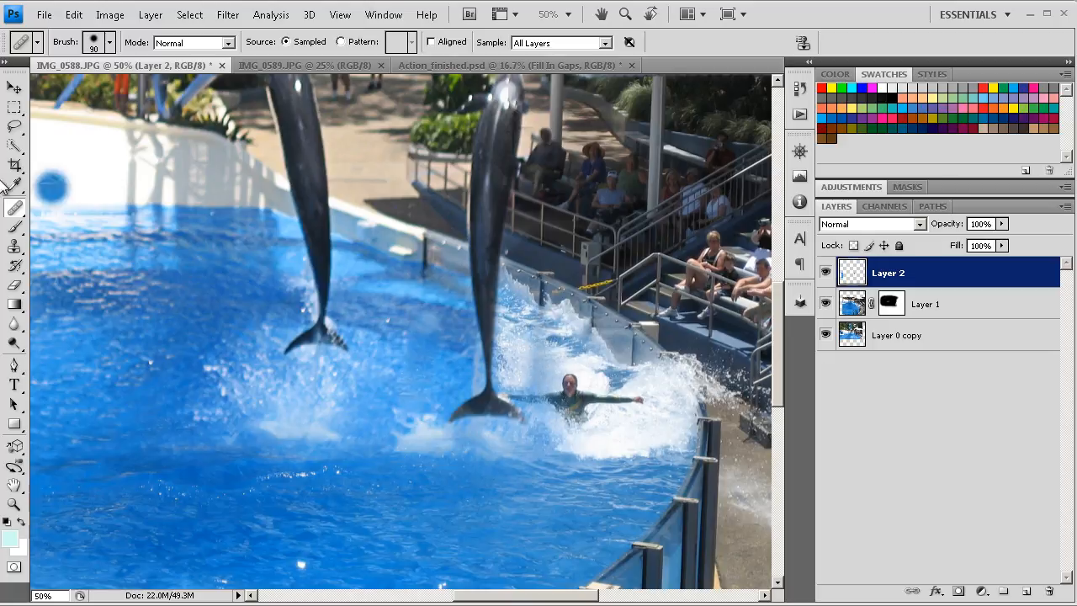
mouse_move(391, 490)
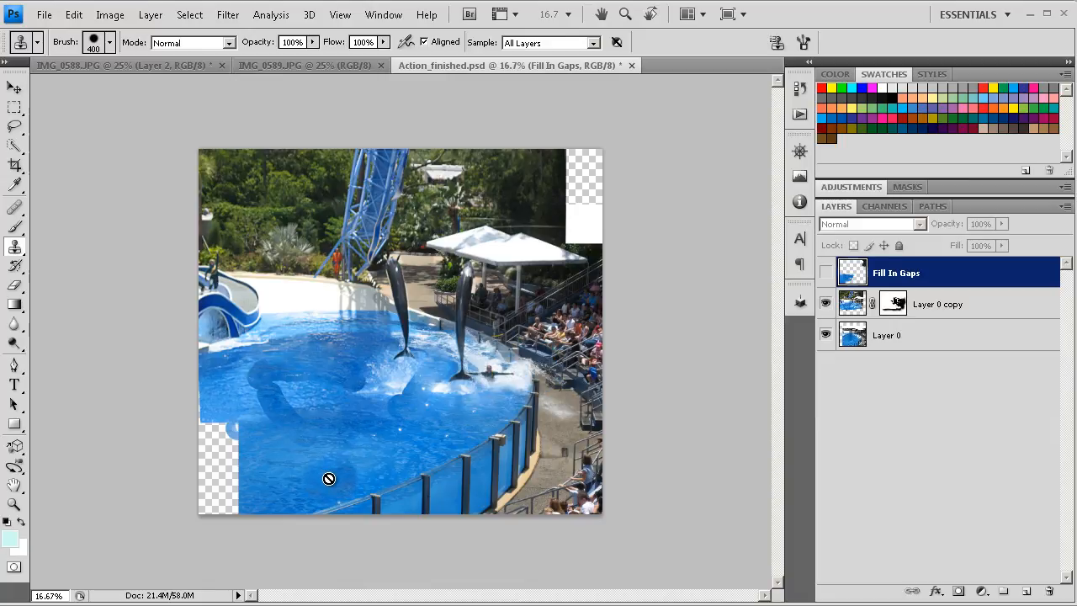
Step: Switch tools while viewing Action_finished.psd with its Fill In Gaps layer
left_click(14, 88)
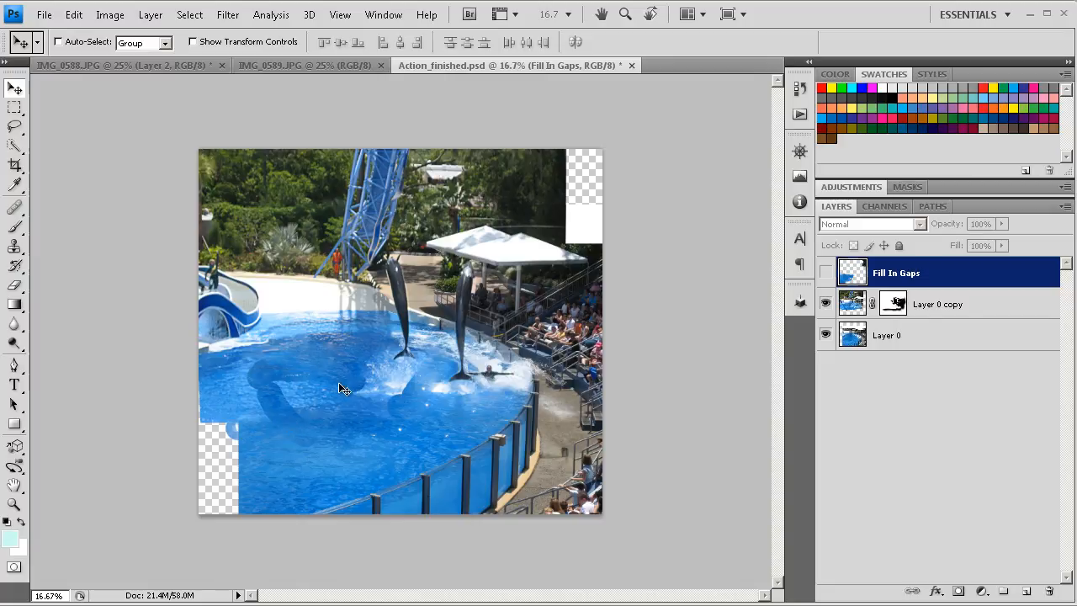
mouse_move(328, 411)
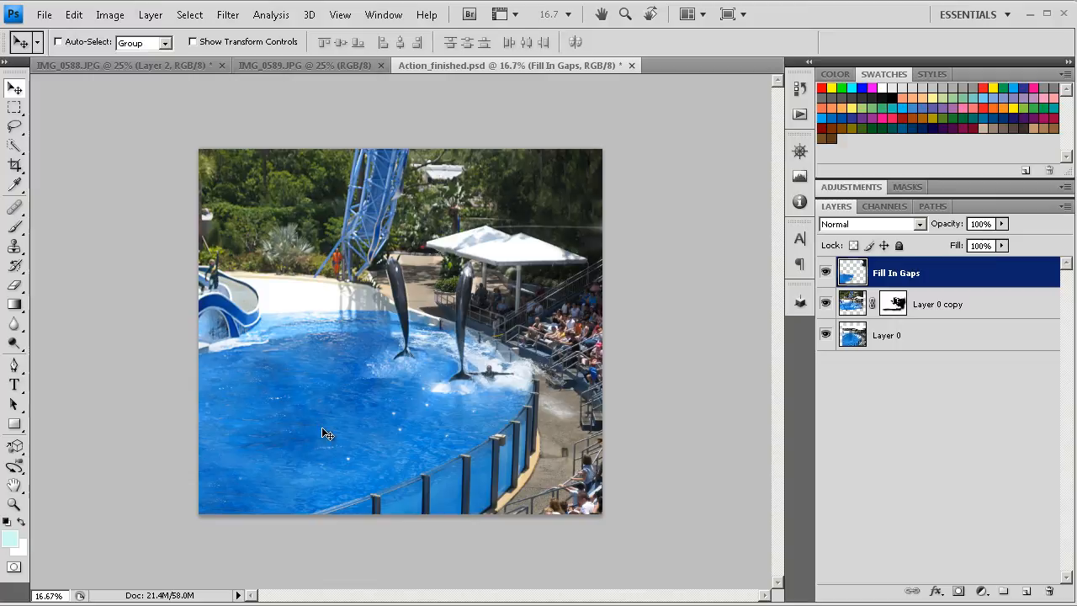
mouse_move(582, 209)
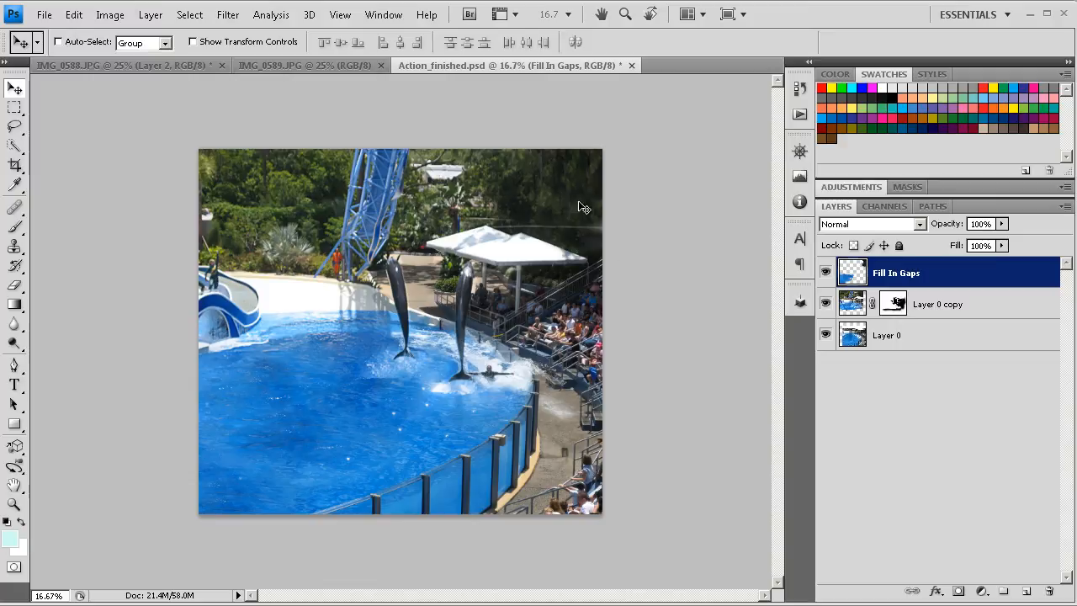
mouse_move(589, 196)
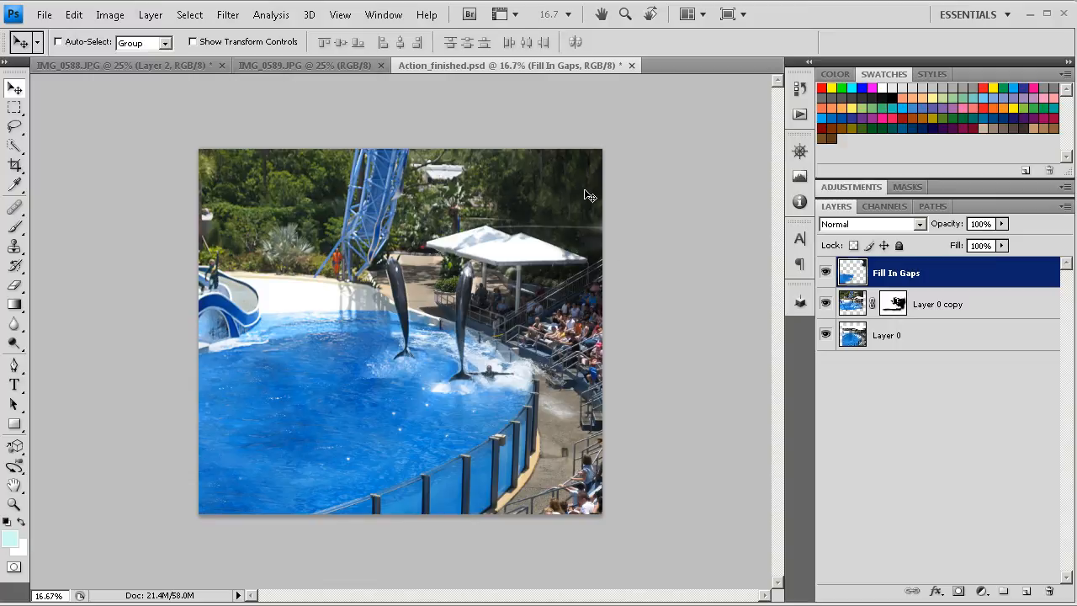
mouse_move(353, 409)
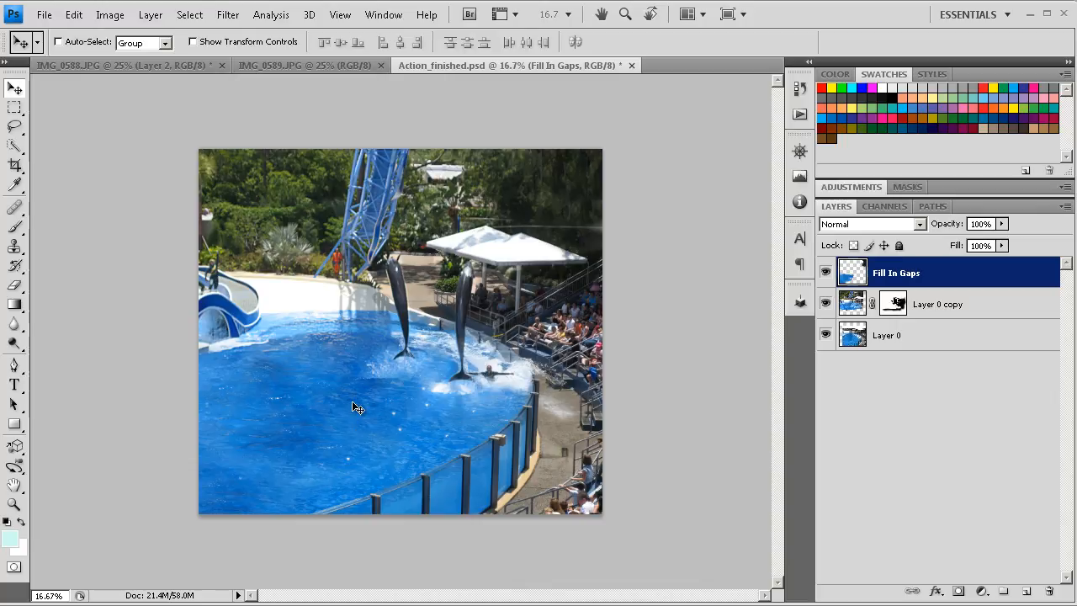